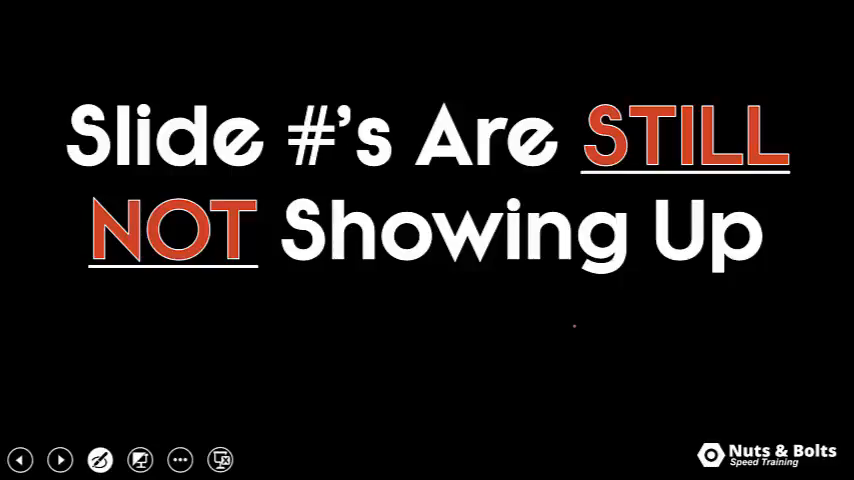
Select and remove slide 4's top-right slide number, leaving empty title and subtitle placeholders
left_click_drag(130, 290, 260, 290)
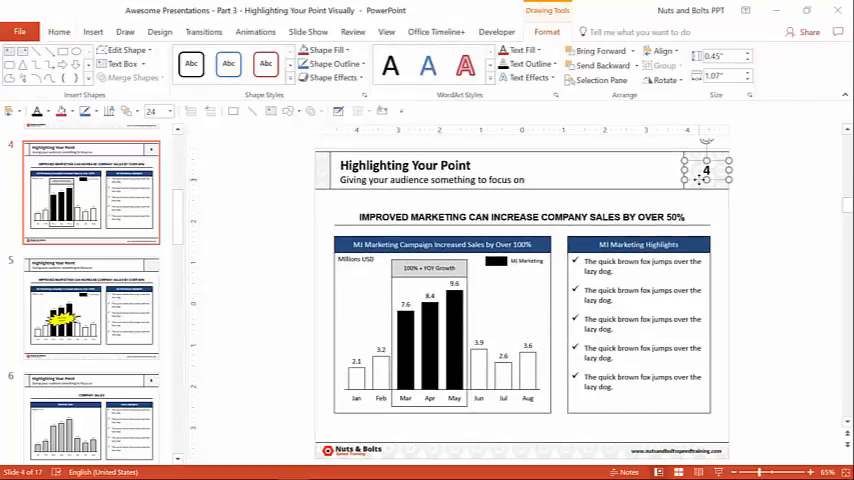
left_click(59, 32)
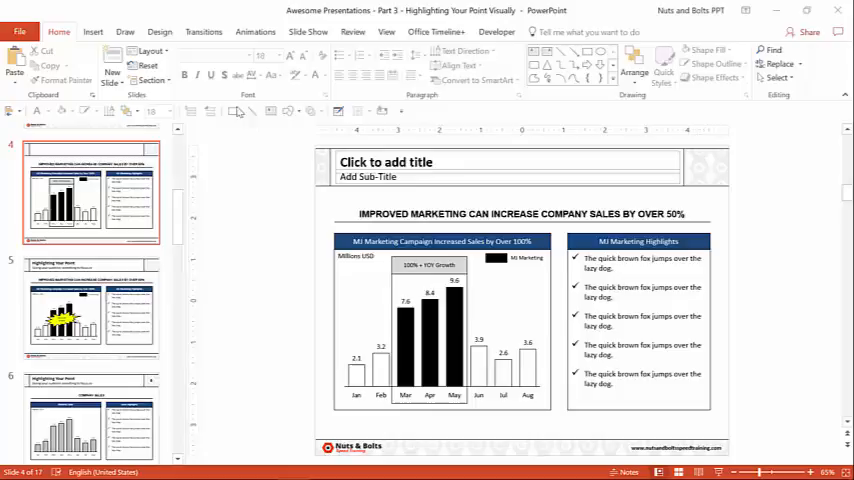
Enable Slide number in Header & Footer and apply it to all slides
left_click(97, 33)
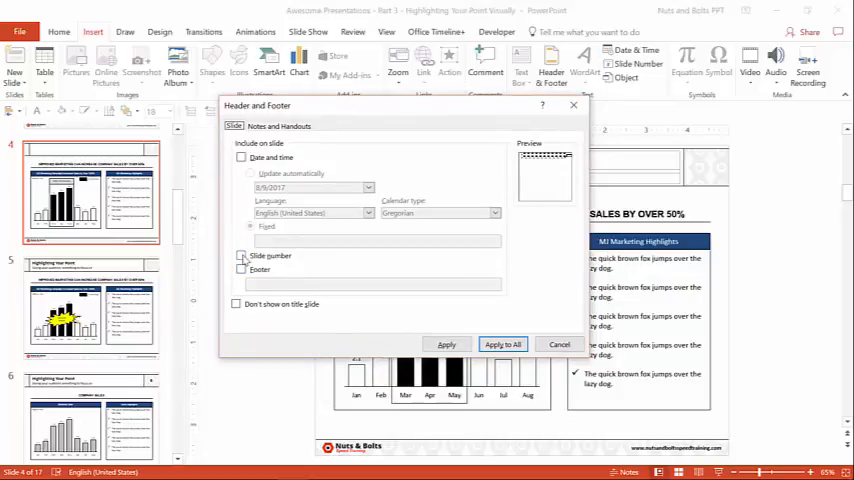
left_click(241, 255)
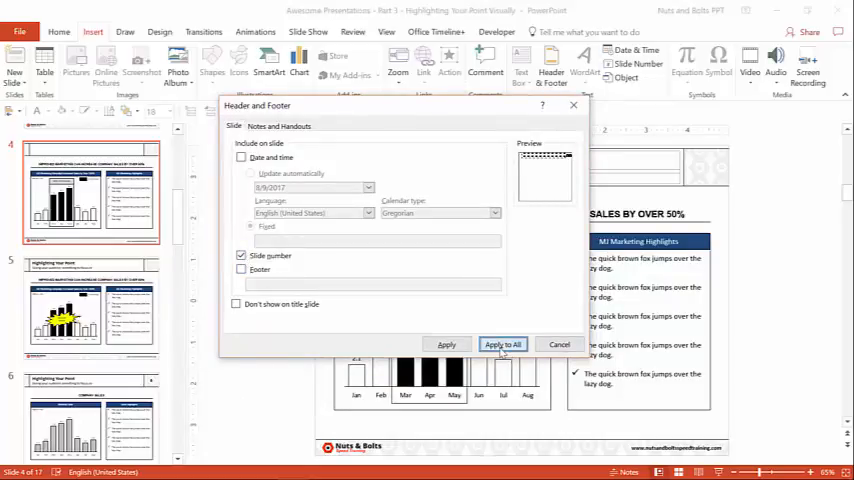
left_click(502, 344)
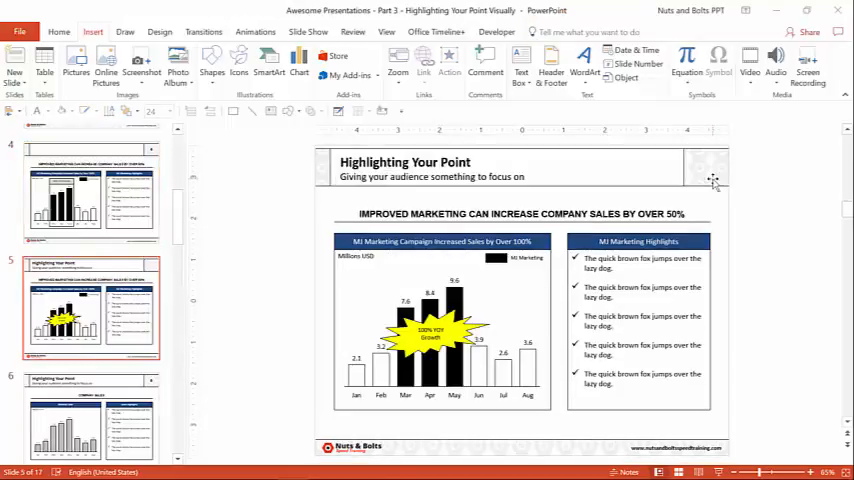
mouse_move(719, 170)
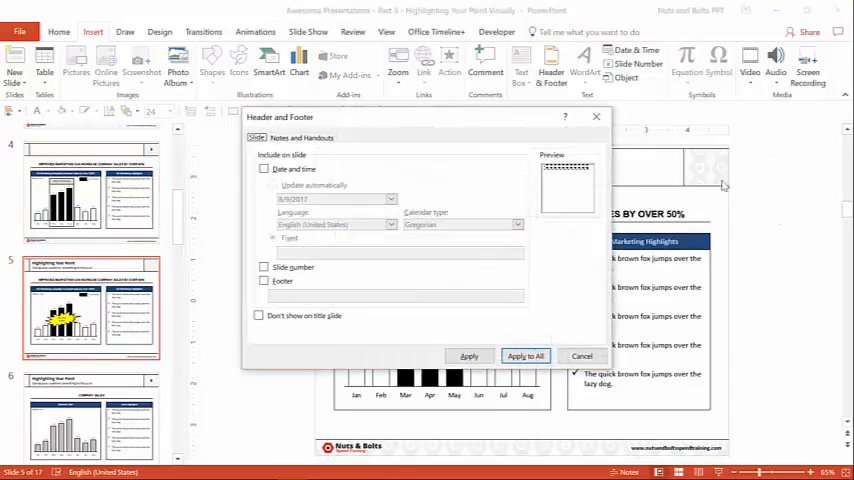
mouse_move(296, 280)
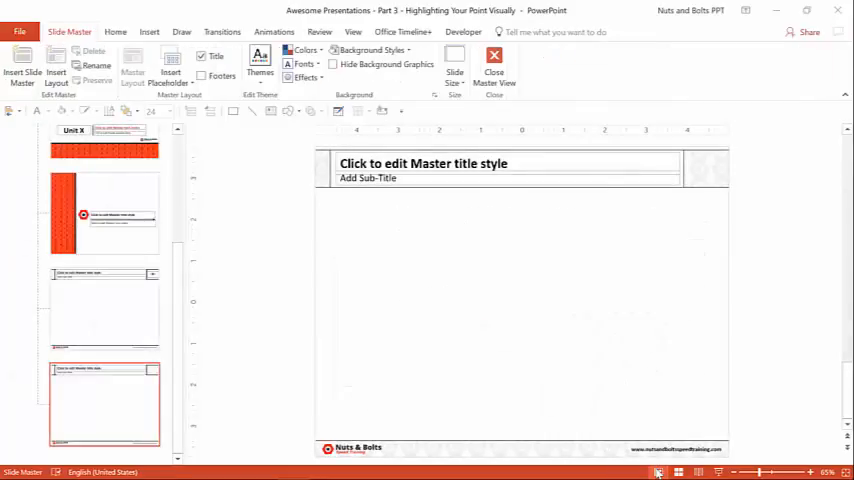
mouse_move(203, 318)
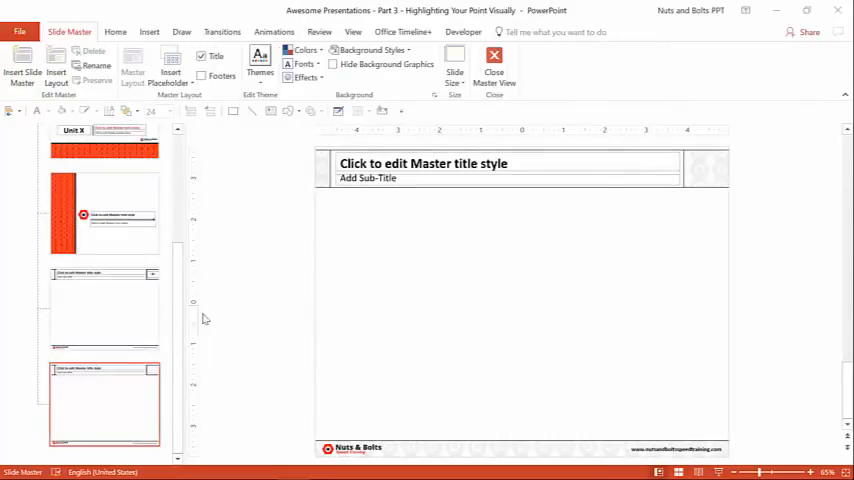
mouse_move(712, 174)
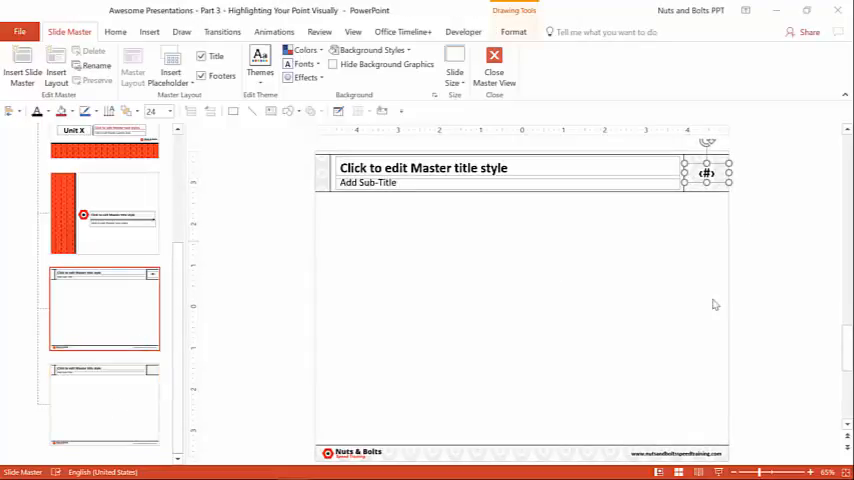
Give the last master layout a slide number placeholder, then close Master View
left_click(104, 405)
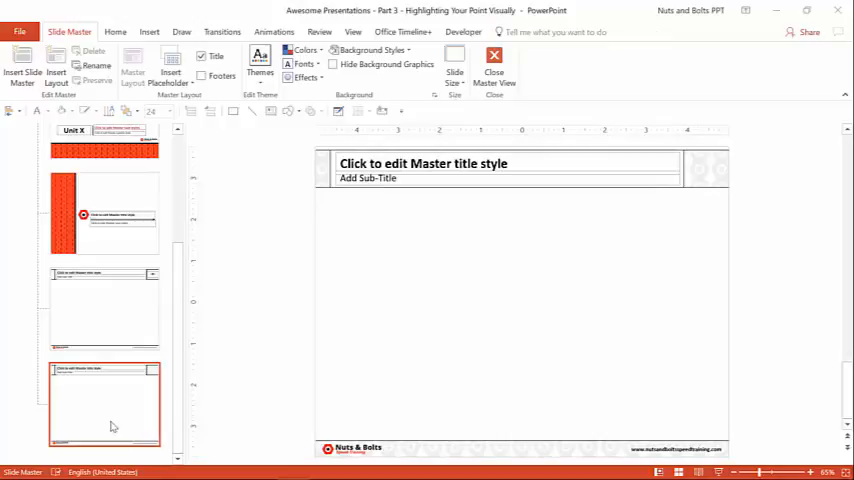
left_click(105, 308)
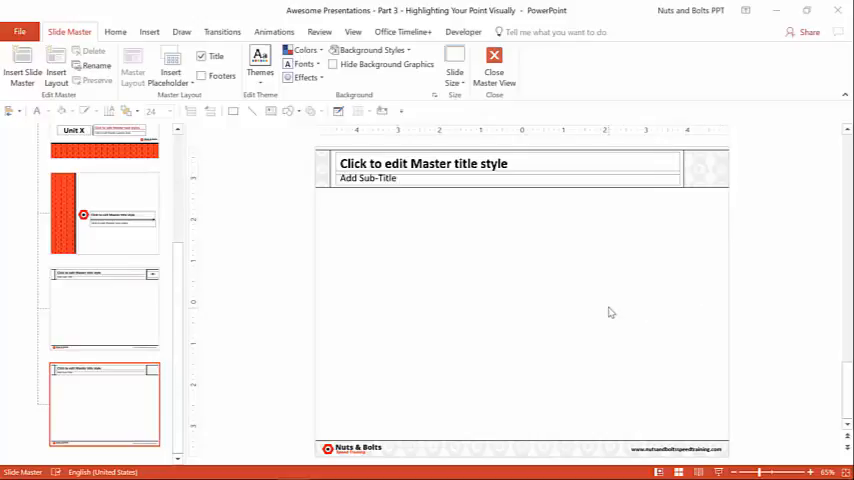
mouse_move(354, 219)
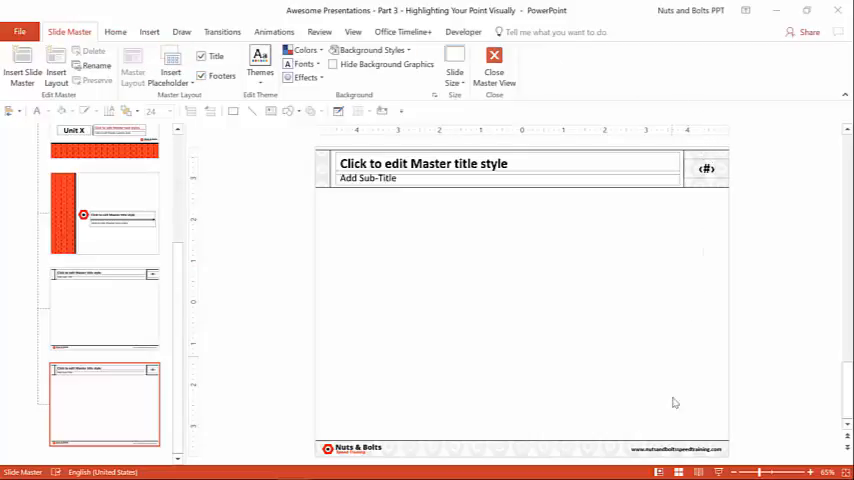
left_click(492, 57)
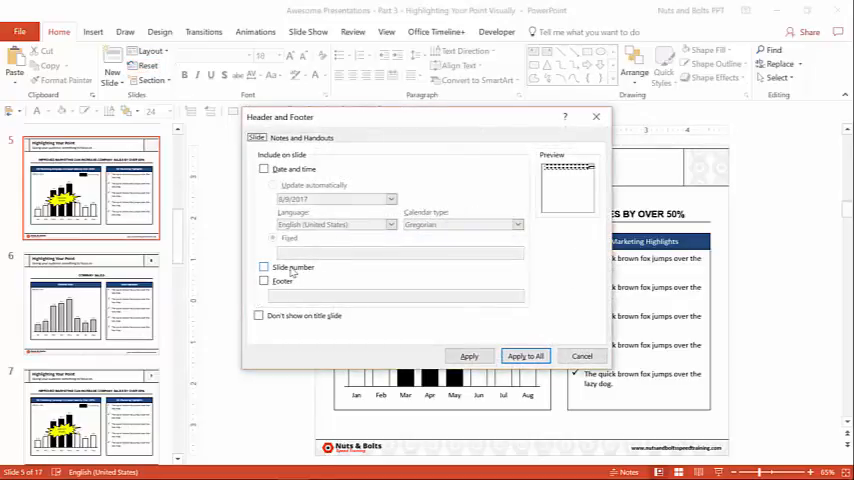
Tick the Slide number option again in Header & Footer
left_click(582, 356)
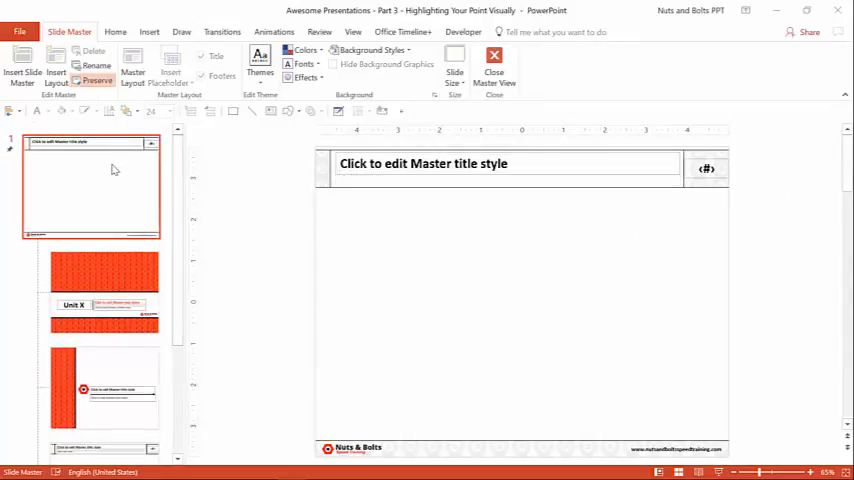
mouse_move(693, 181)
type("Slide ")
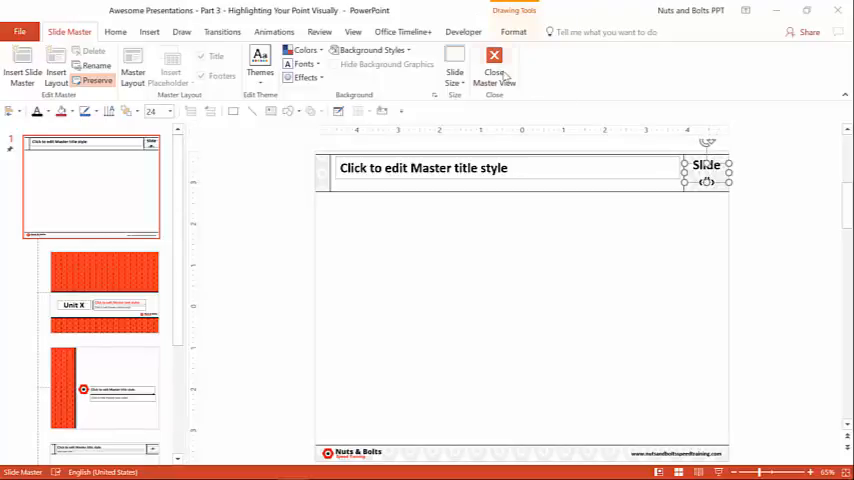
Close Master View once the master's number box reads 'Slide <#>'
left_click(492, 58)
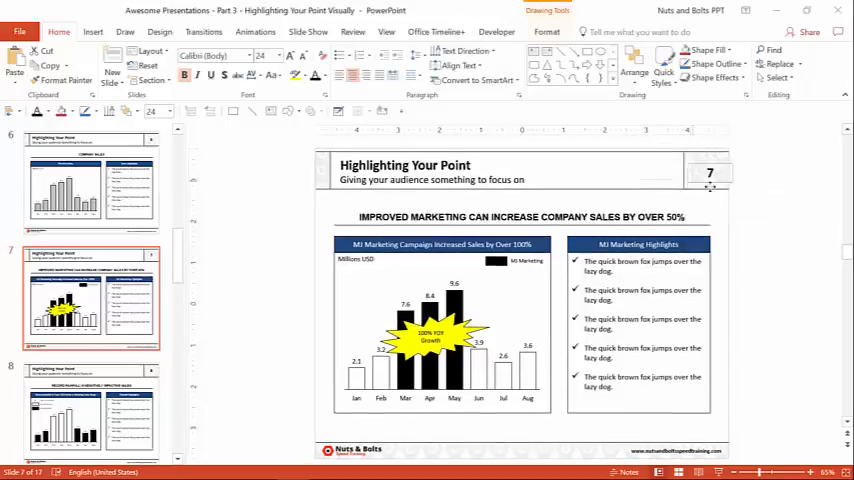
Inspect slide 7's top-right number box, which shows 7 without 'Slide'
left_click(706, 170)
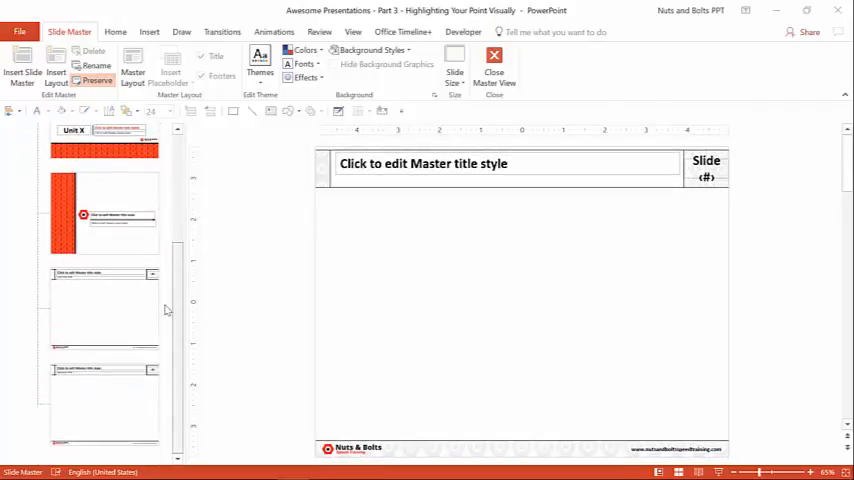
Select the last master layout showing 'Slide <#>' and close Master View to slide 7
left_click(105, 310)
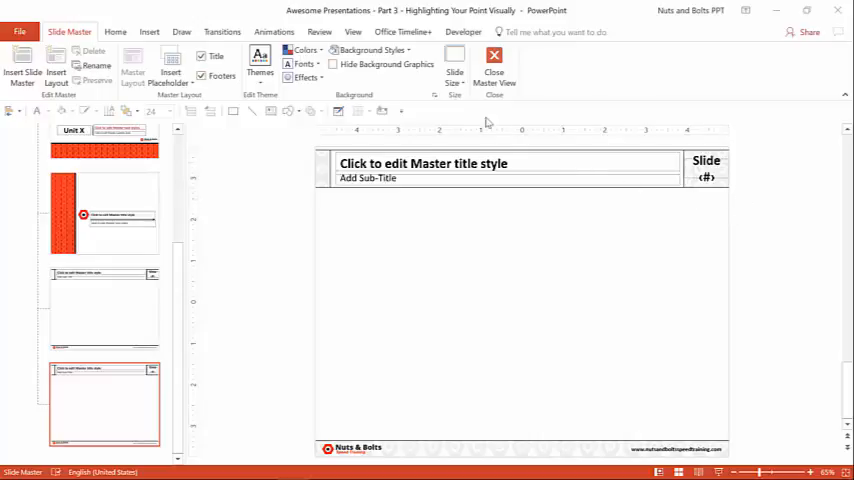
left_click(493, 57)
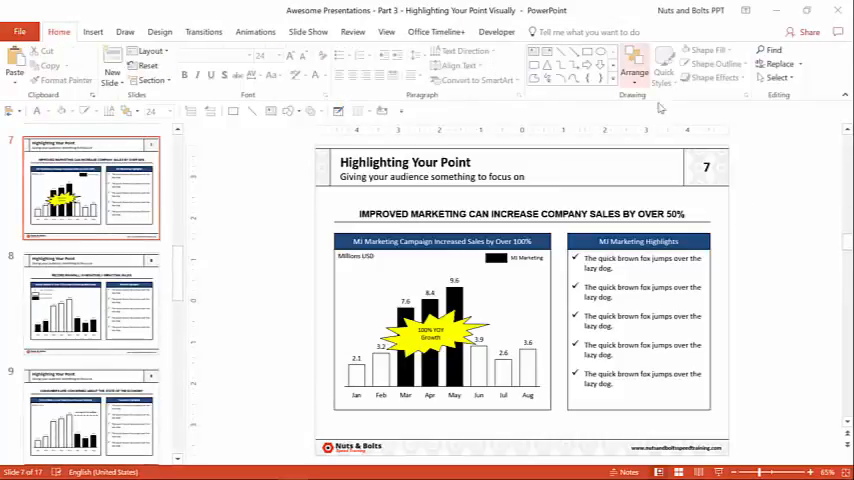
Toggle Slide number off and on in Header & Footer, applying to all so slide 7 reads 'Slide 7'
left_click(88, 305)
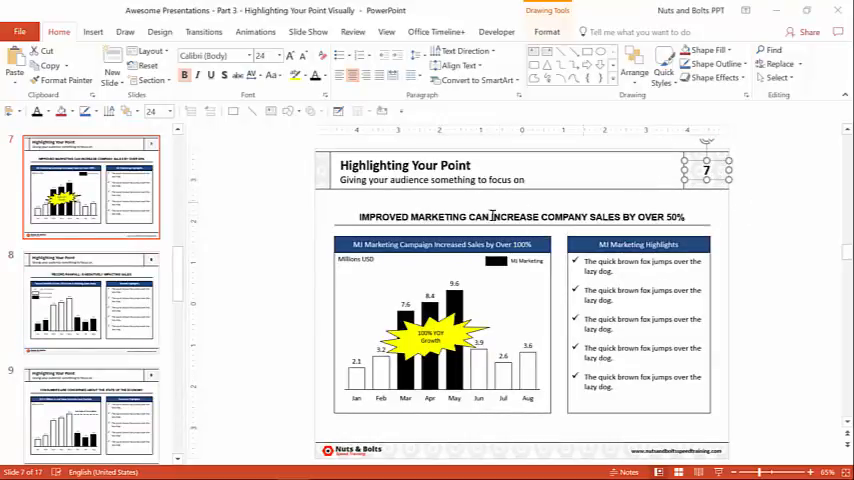
left_click(94, 33)
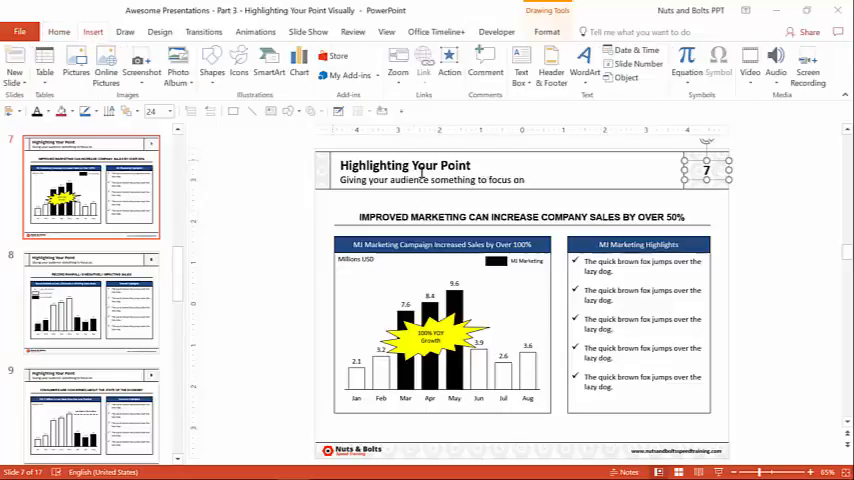
mouse_move(541, 65)
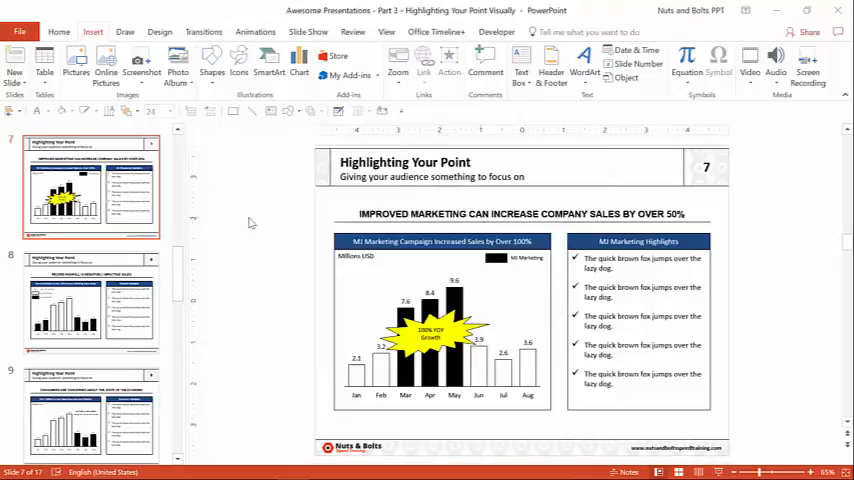
left_click(544, 68)
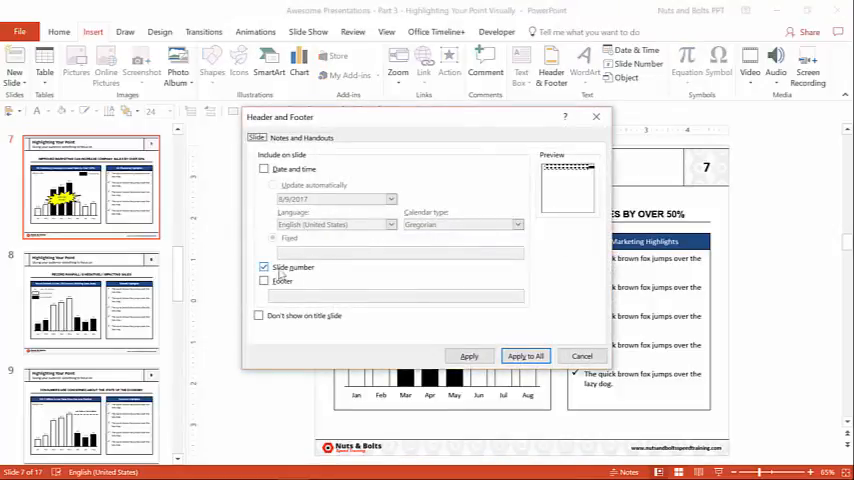
left_click(264, 267)
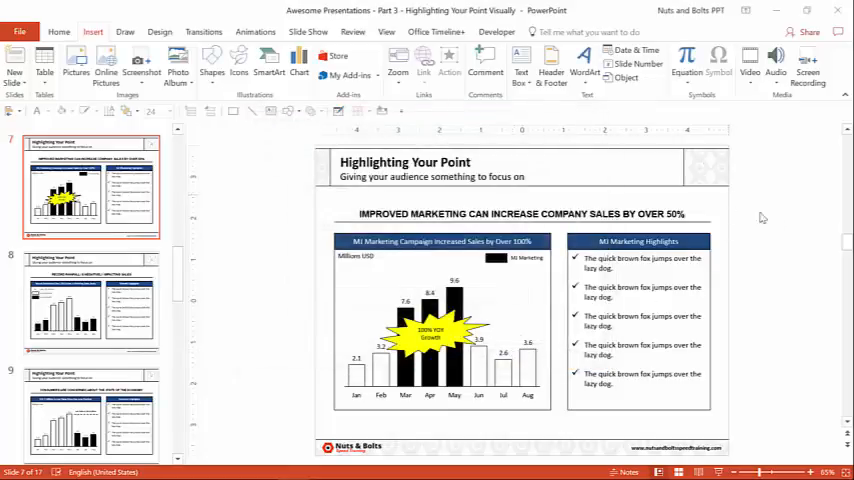
mouse_move(636, 139)
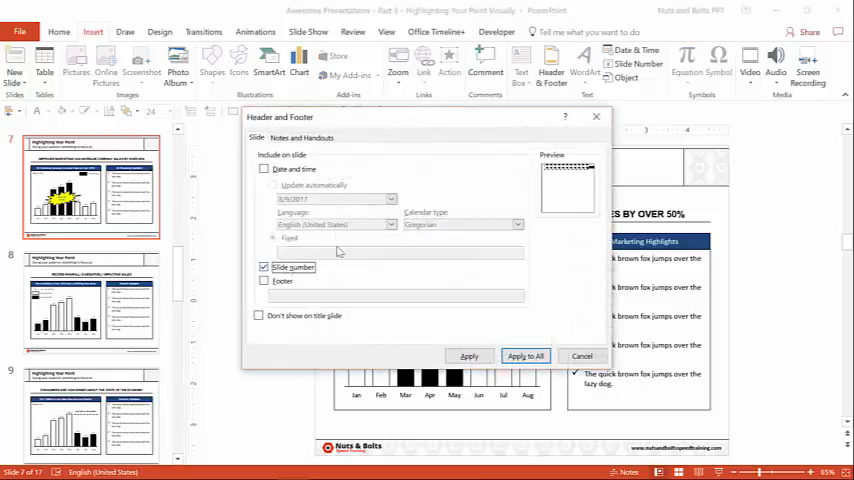
left_click(525, 356)
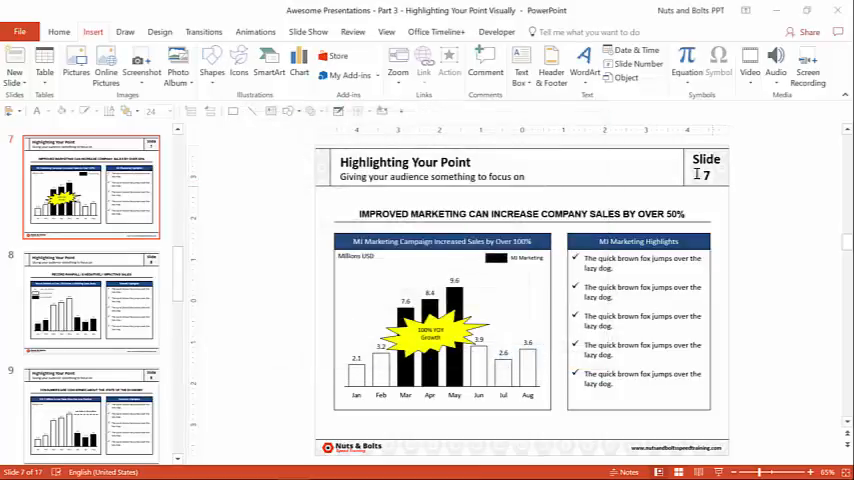